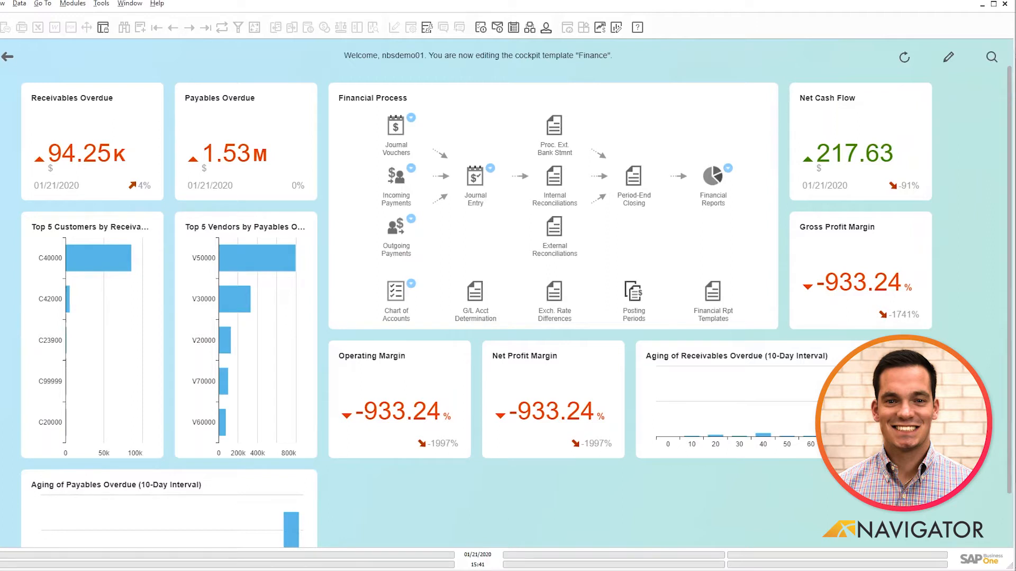
{"action": "mouse_move", "coordinate": [494, 243]}
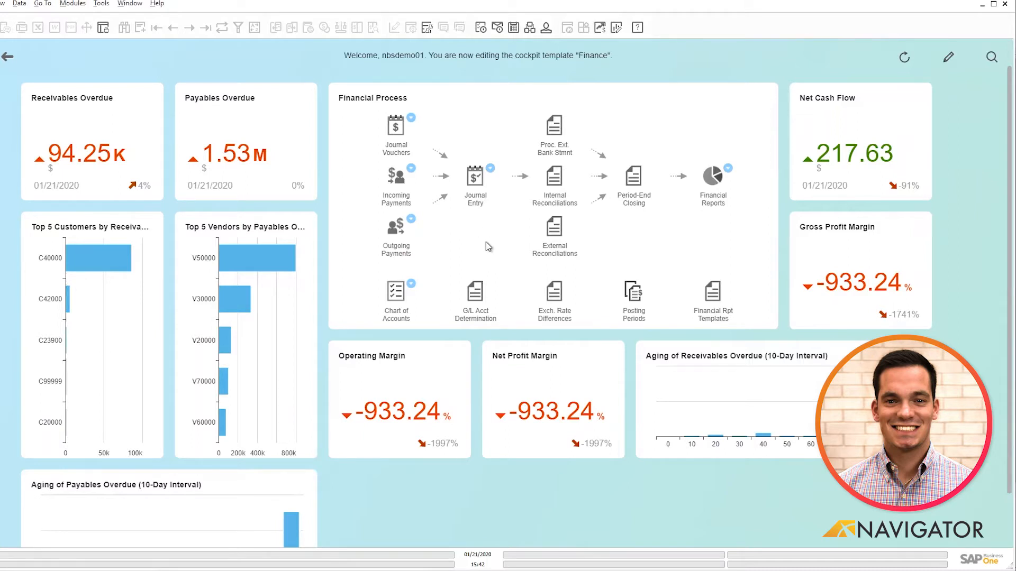
{"action": "mouse_move", "coordinate": [446, 191]}
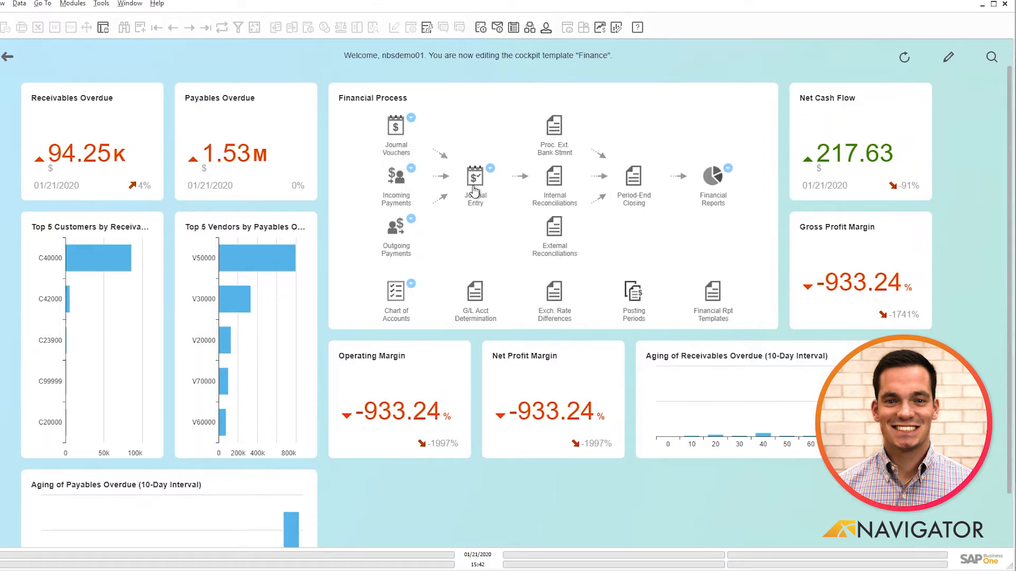
{"action": "mouse_move", "coordinate": [712, 195]}
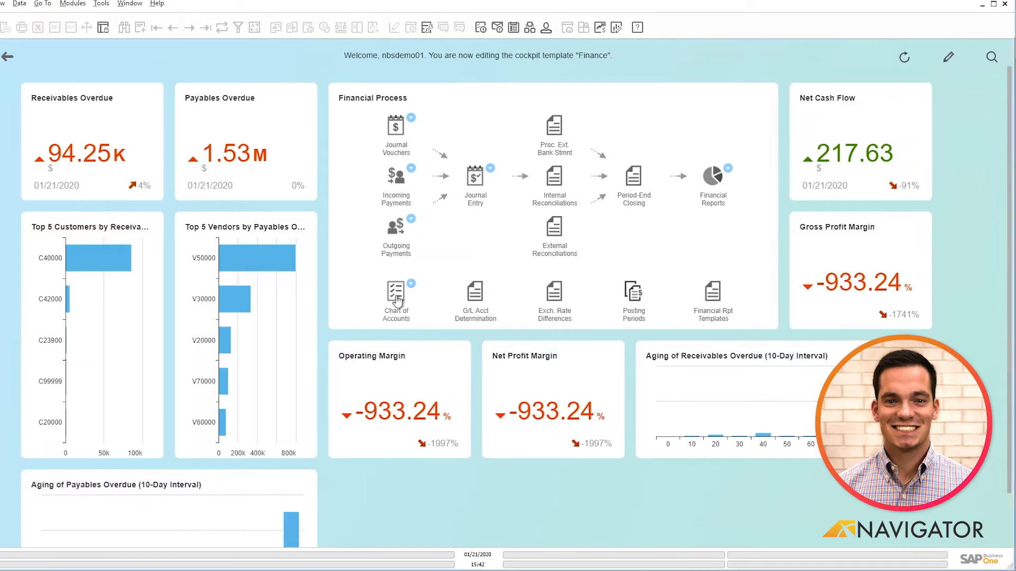
Step: View the Liabilities and Equity drawers in the Chart of Accounts, then return to Assets
{"action": "left_click", "coordinate": [396, 298]}
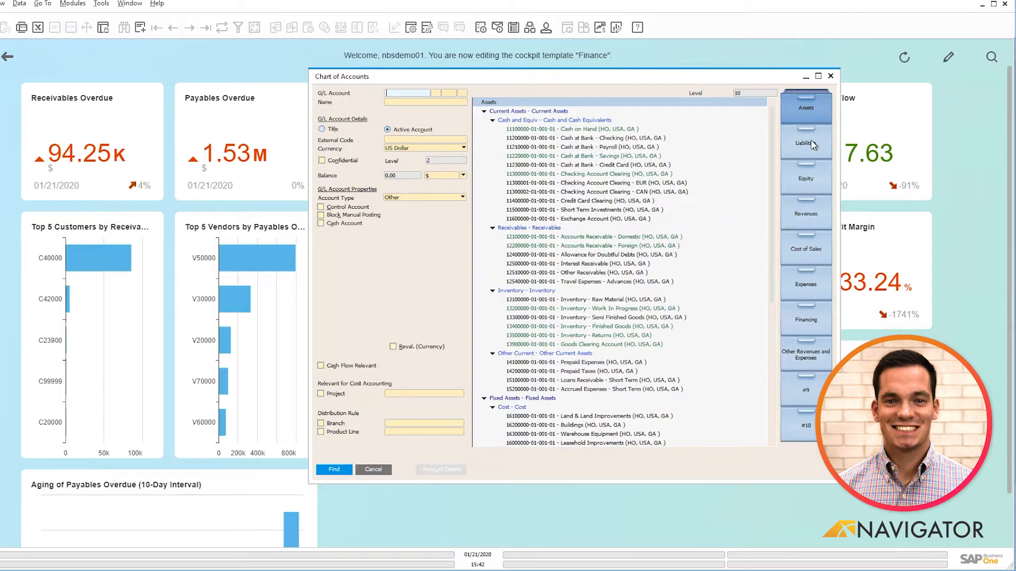
{"action": "mouse_move", "coordinate": [812, 152]}
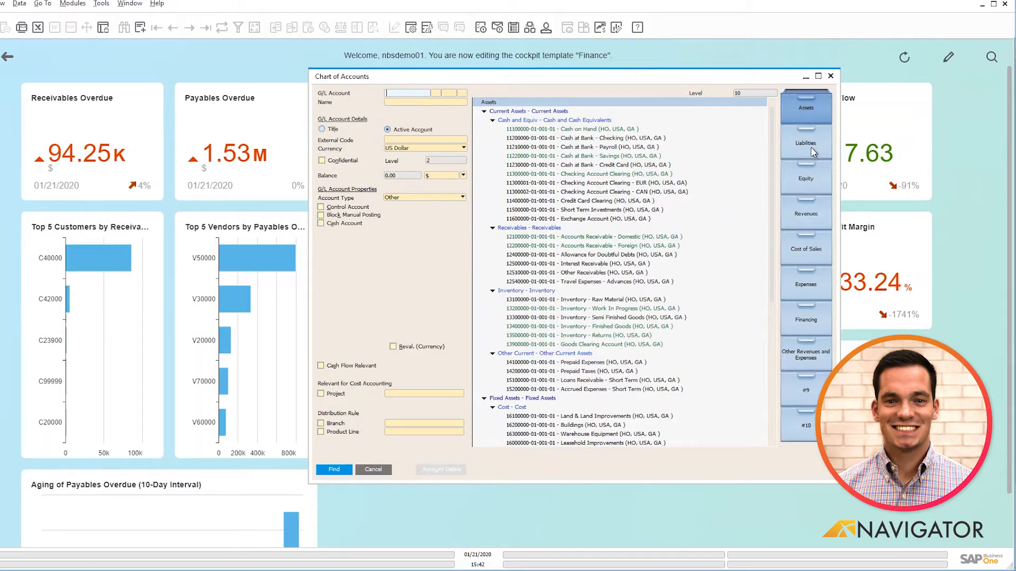
{"action": "left_click", "coordinate": [805, 143]}
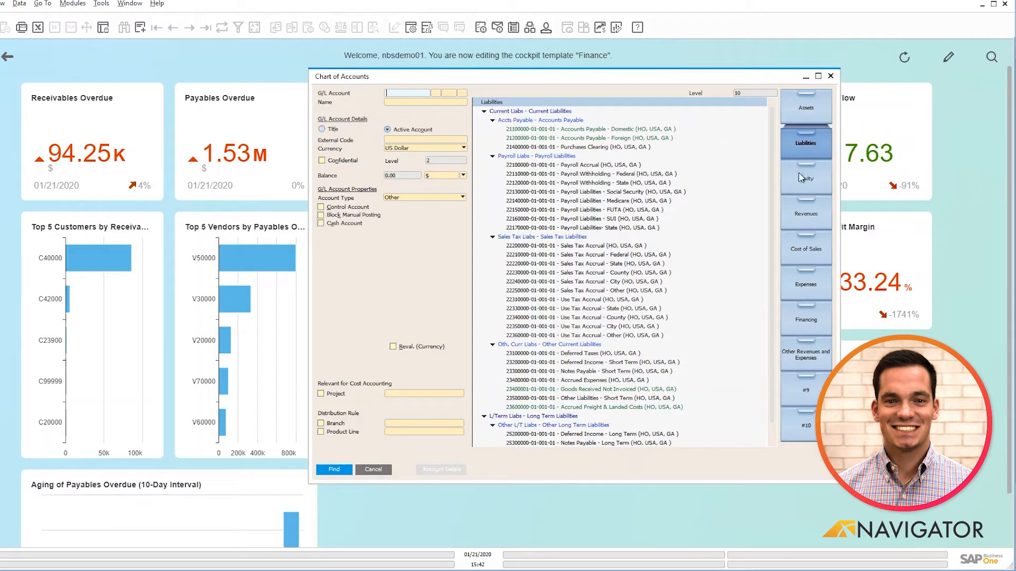
{"action": "left_click", "coordinate": [806, 178]}
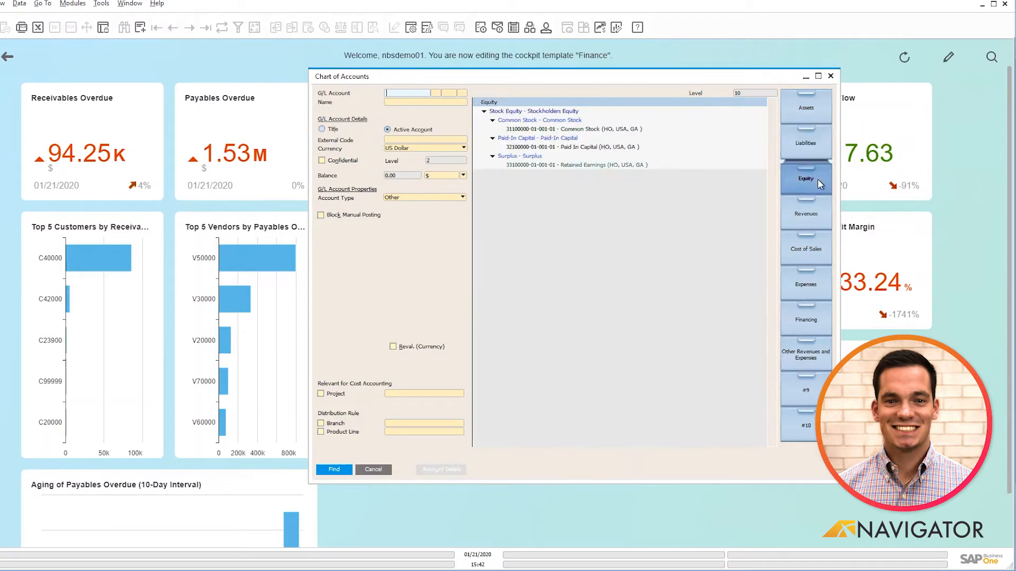
{"action": "mouse_move", "coordinate": [652, 162]}
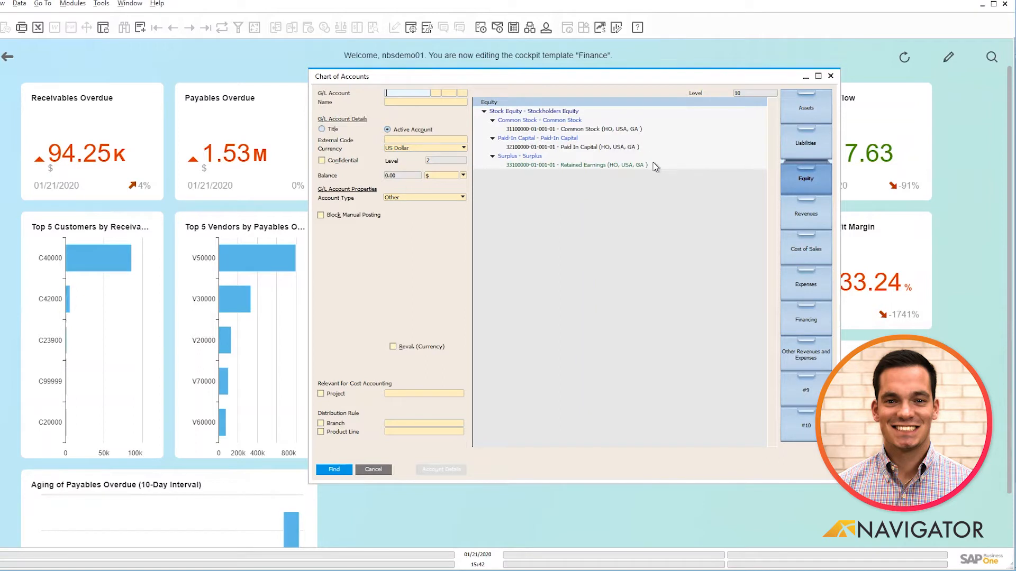
{"action": "mouse_move", "coordinate": [795, 400]}
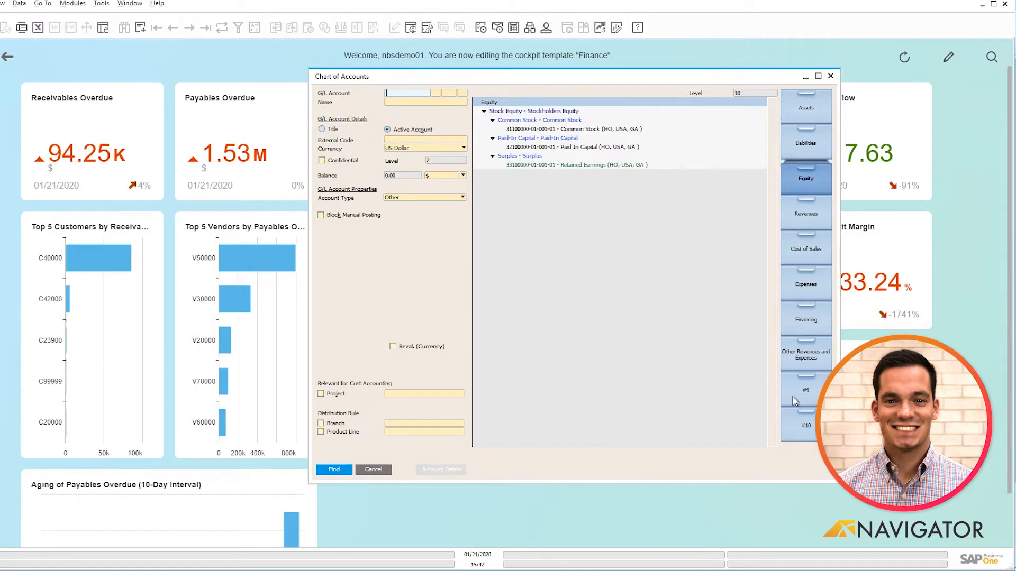
{"action": "mouse_move", "coordinate": [727, 413]}
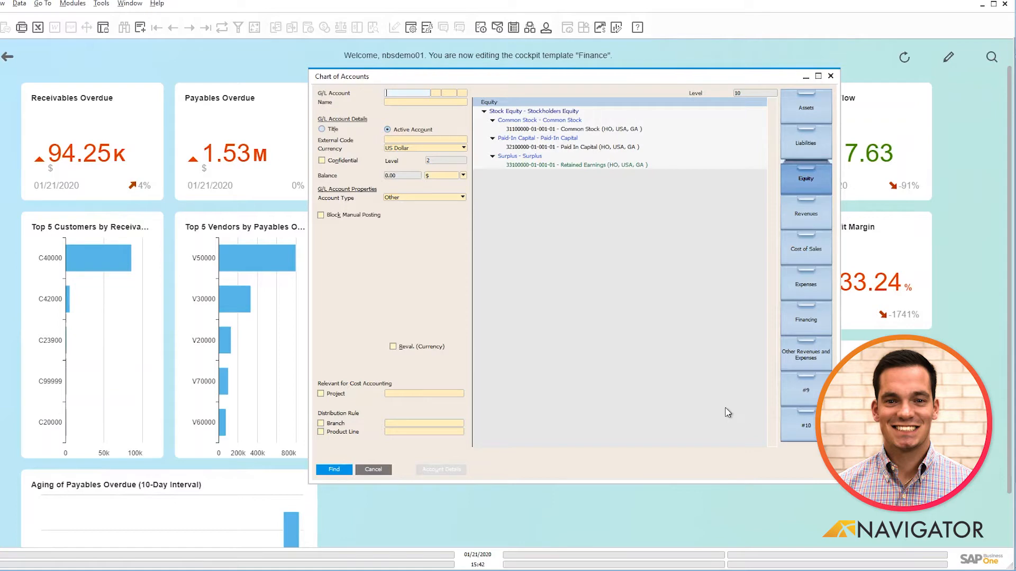
{"action": "mouse_move", "coordinate": [821, 120]}
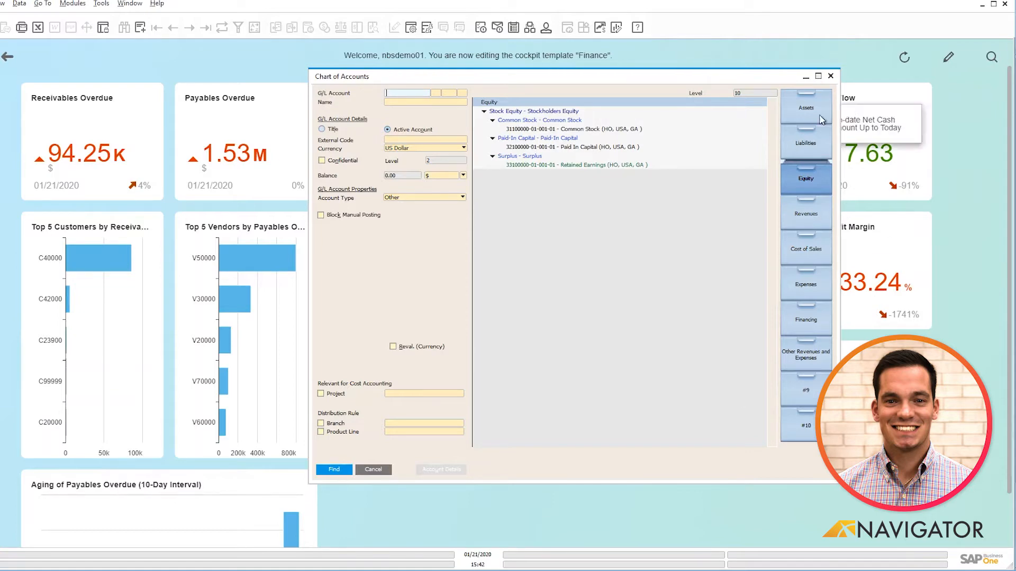
{"action": "left_click", "coordinate": [806, 108]}
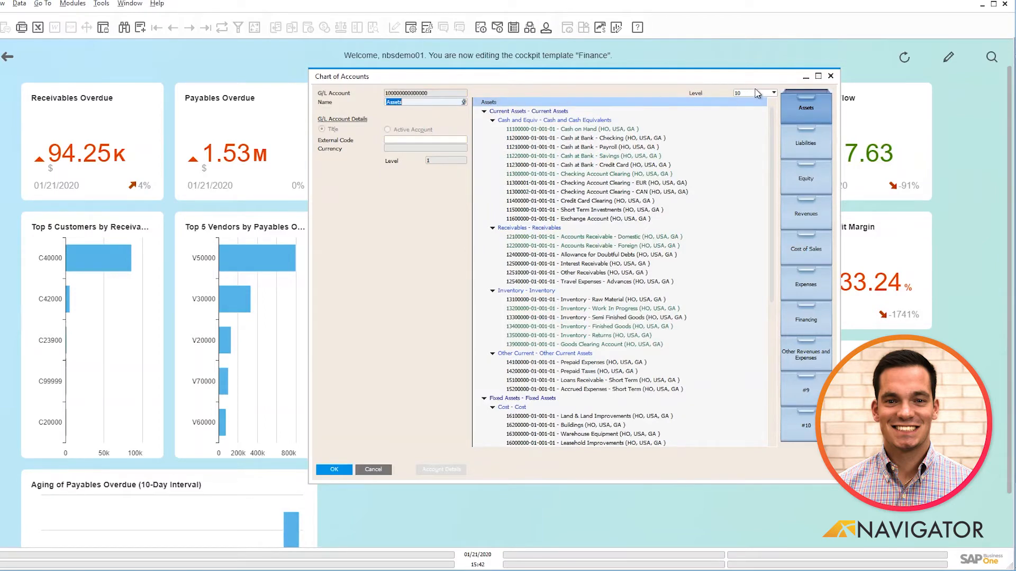
Step: Step the Assets account tree through display levels 1, 2, 3 and 4
{"action": "left_click", "coordinate": [771, 93]}
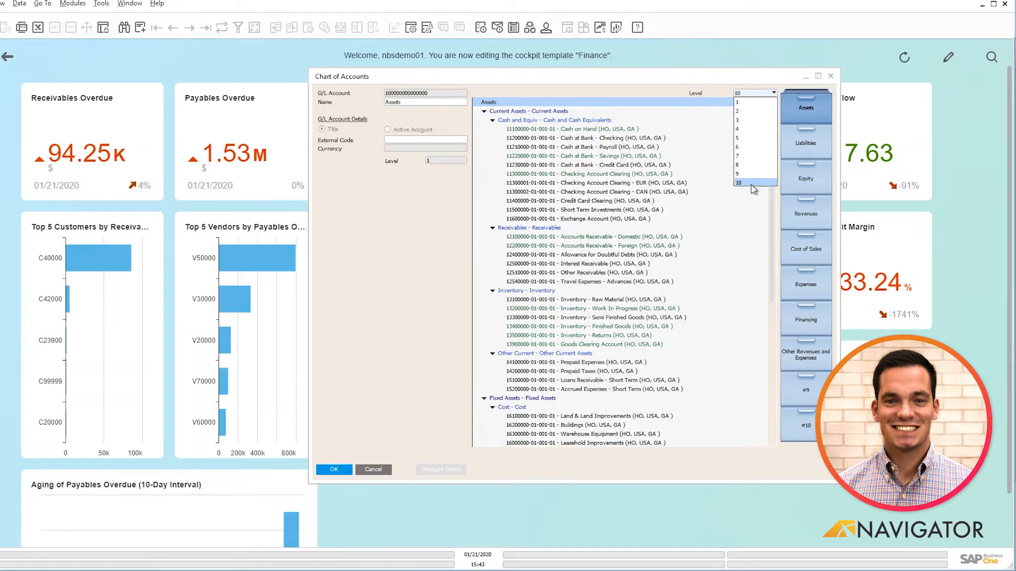
{"action": "left_click", "coordinate": [737, 101]}
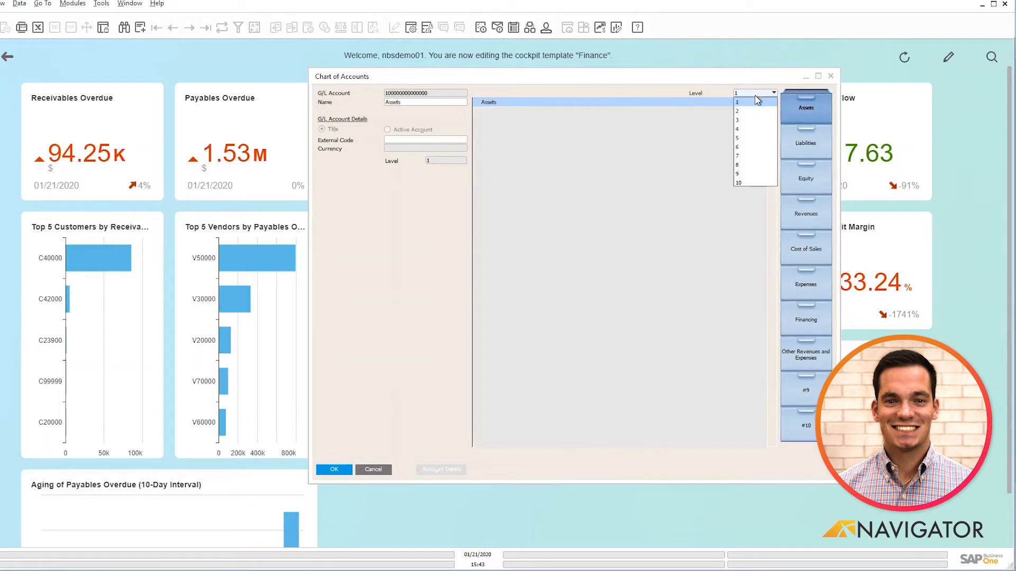
{"action": "left_click", "coordinate": [737, 111]}
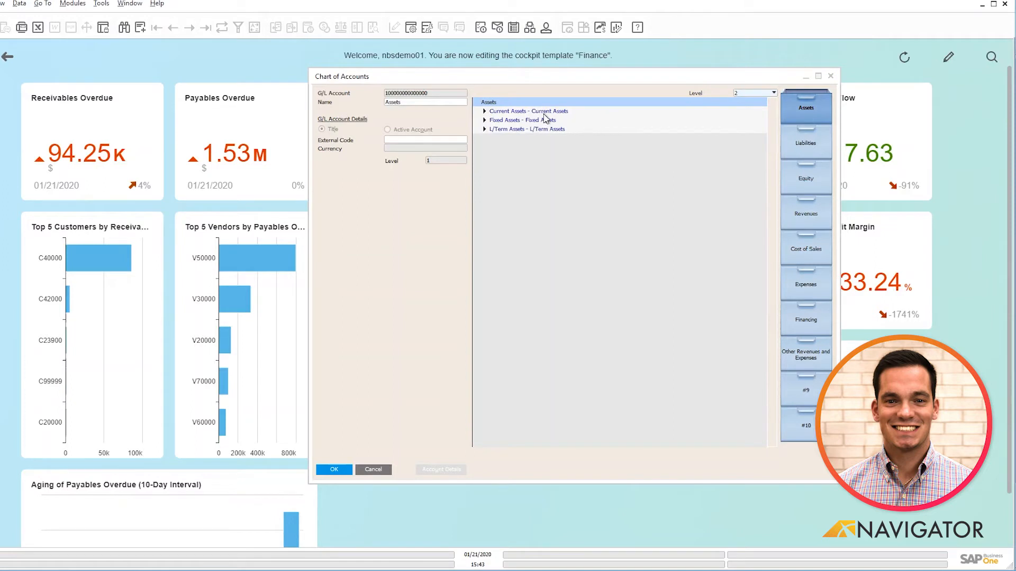
{"action": "mouse_move", "coordinate": [717, 102]}
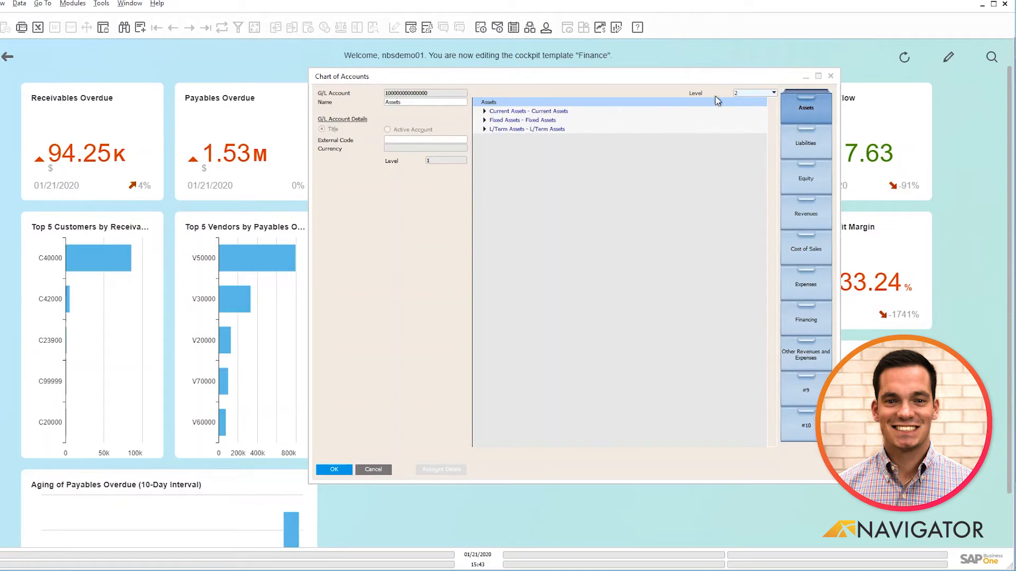
{"action": "left_click", "coordinate": [772, 92]}
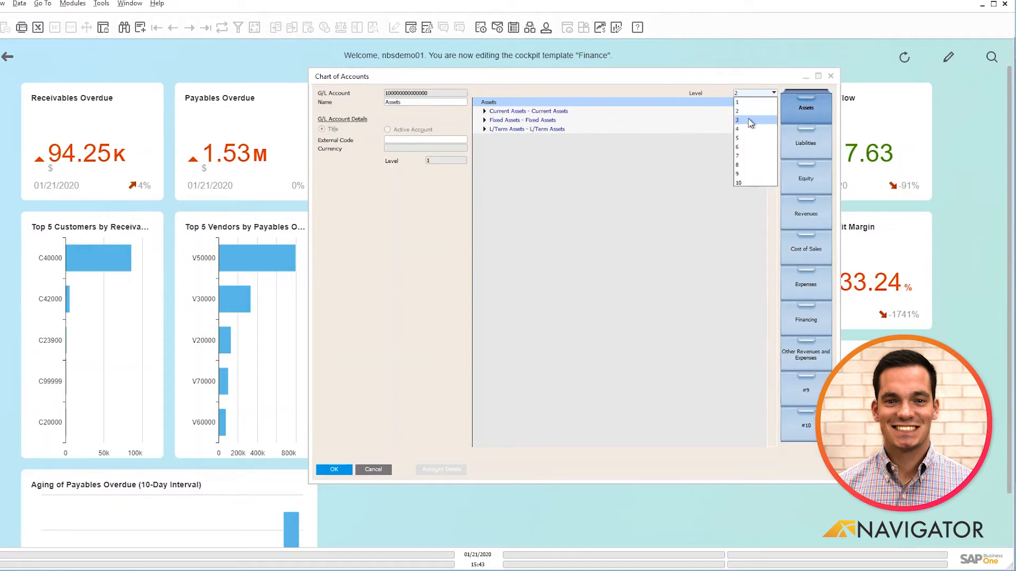
{"action": "left_click", "coordinate": [736, 121]}
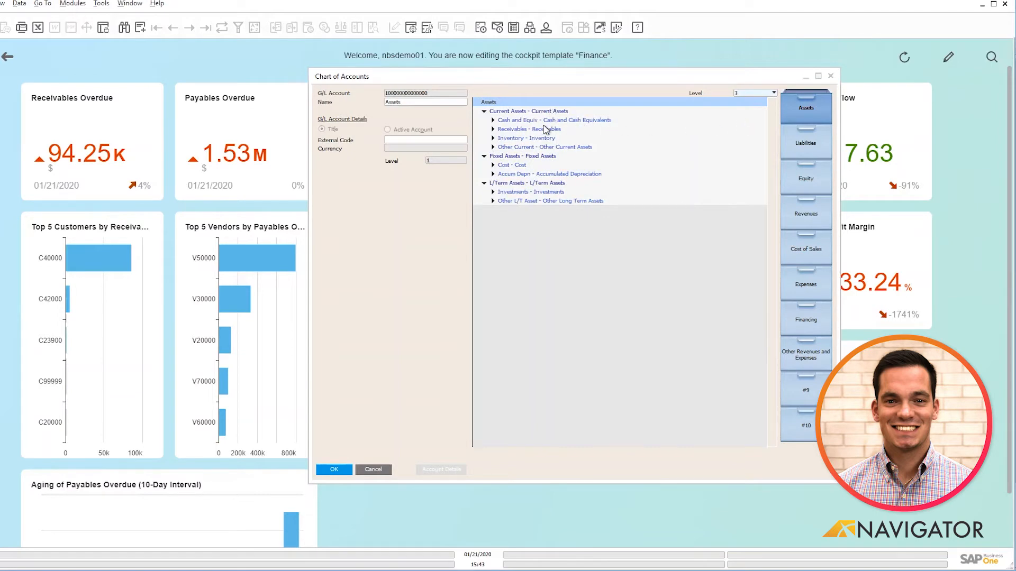
{"action": "left_click", "coordinate": [774, 94]}
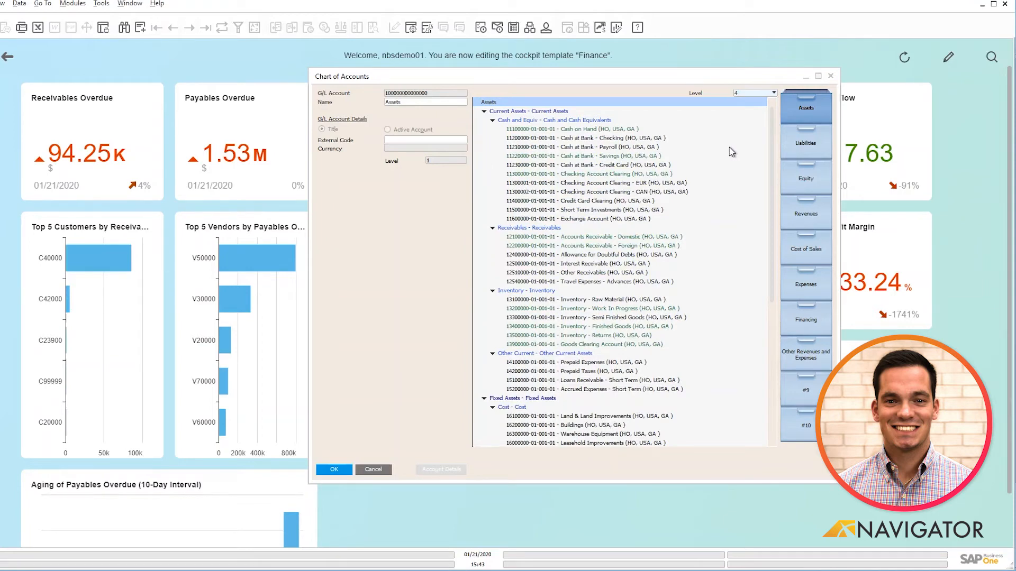
{"action": "mouse_move", "coordinate": [729, 137]}
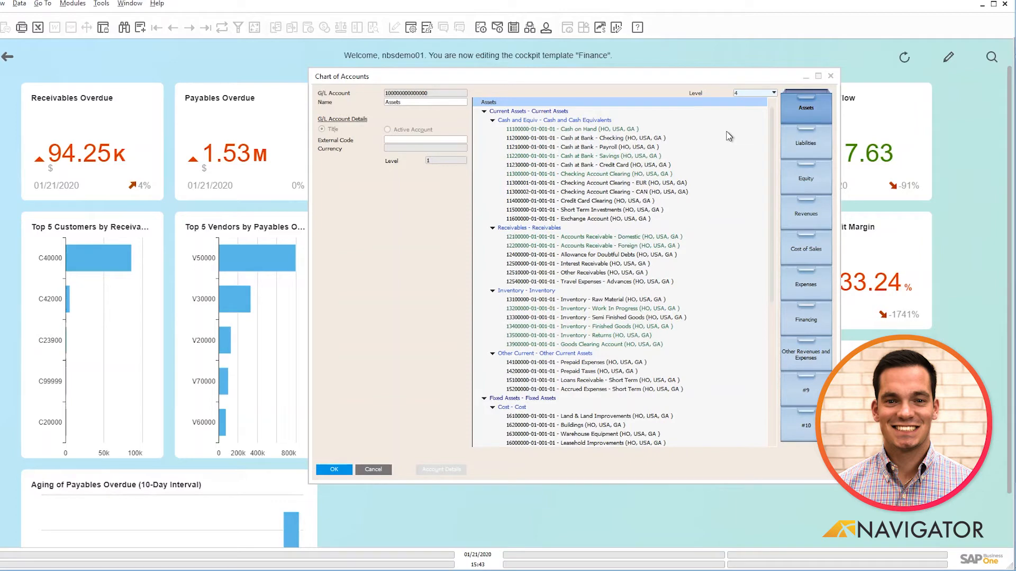
{"action": "mouse_move", "coordinate": [577, 133]}
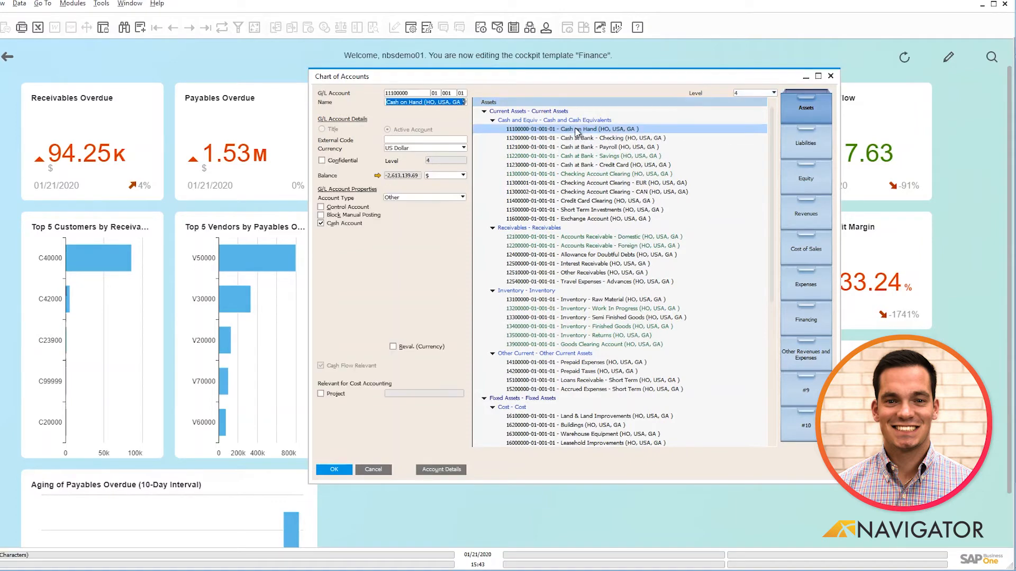
{"action": "mouse_move", "coordinate": [405, 115]}
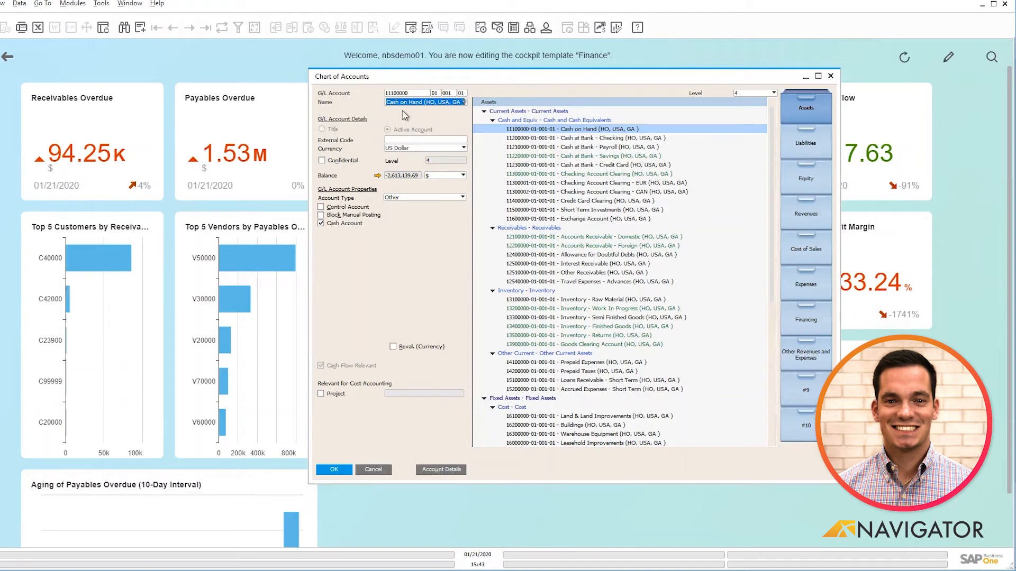
{"action": "mouse_move", "coordinate": [404, 135]}
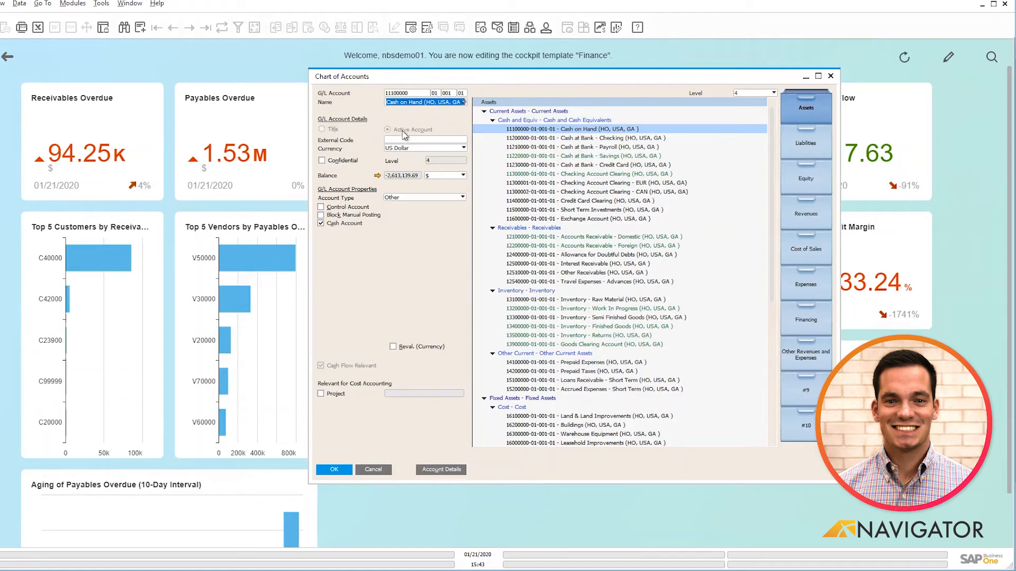
{"action": "mouse_move", "coordinate": [379, 336]}
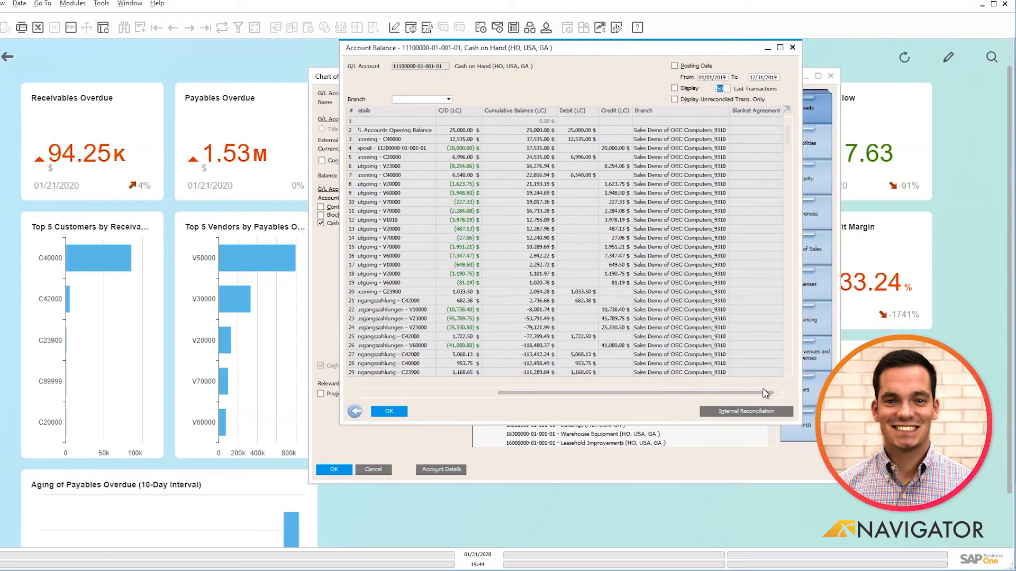
Step: Drill from the Cash on Hand balance listing into its opening-balance journal entry
{"action": "scroll", "scroll_direction": "right", "scroll_amount": 3}
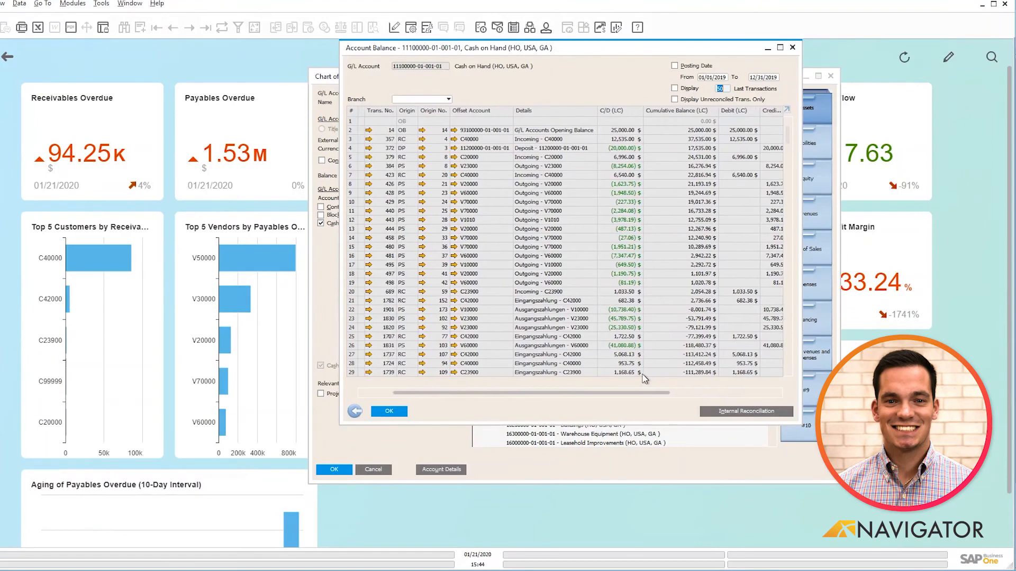
{"action": "left_click", "coordinate": [570, 372]}
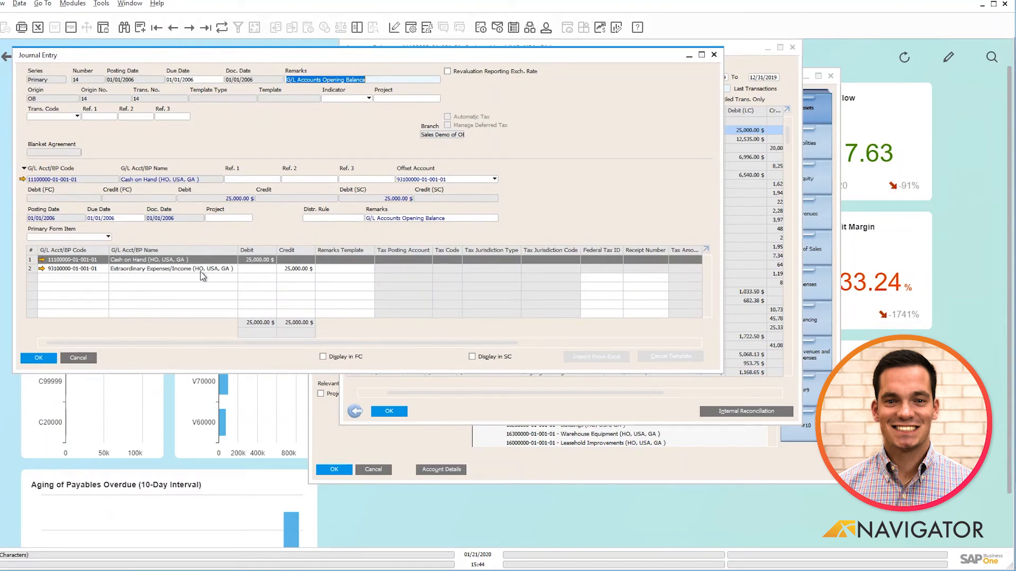
{"action": "mouse_move", "coordinate": [185, 285]}
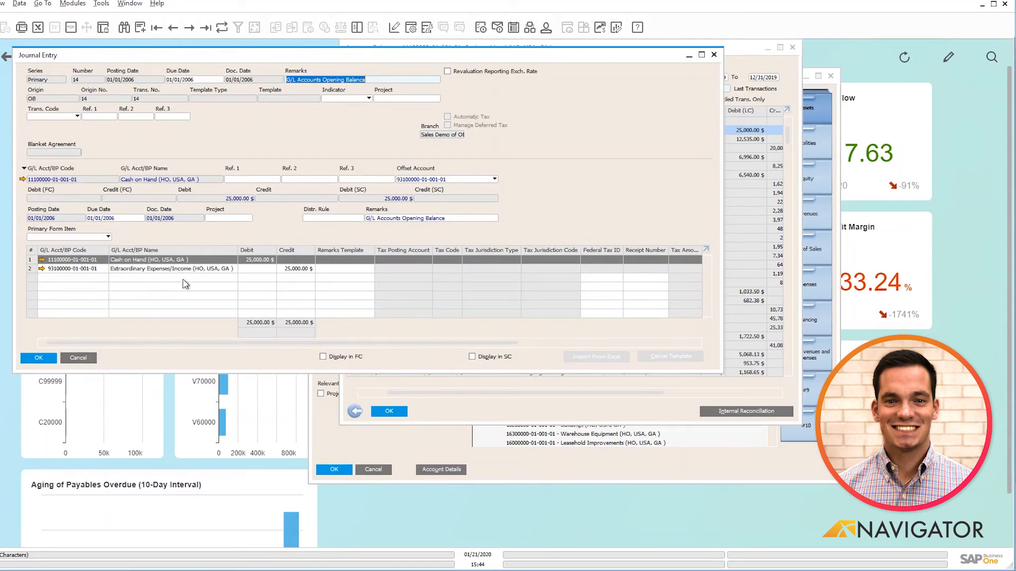
{"action": "mouse_move", "coordinate": [193, 289]}
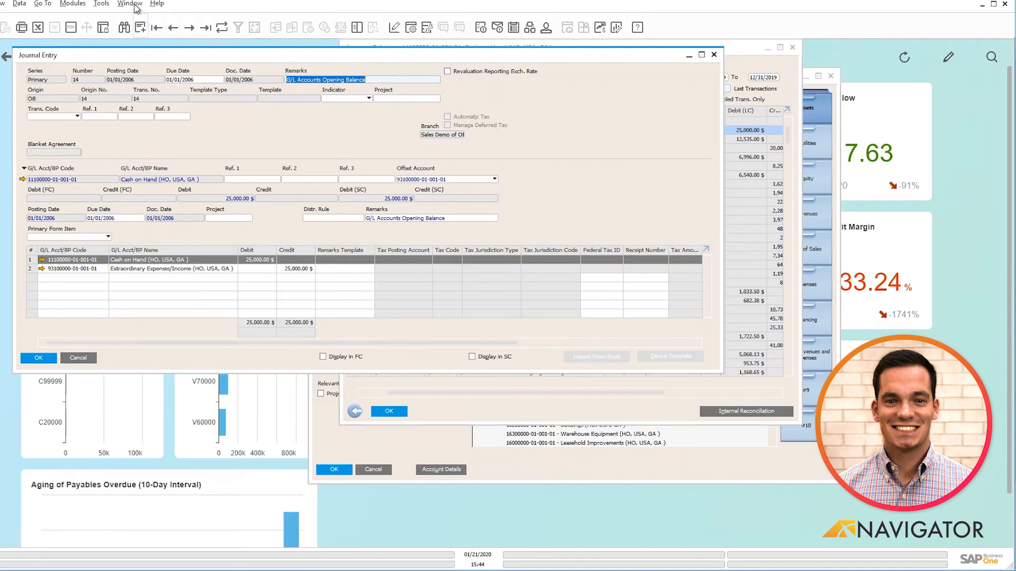
Step: Close all open windows via Window > Close All, returning to the Finance cockpit
{"action": "left_click", "coordinate": [129, 3]}
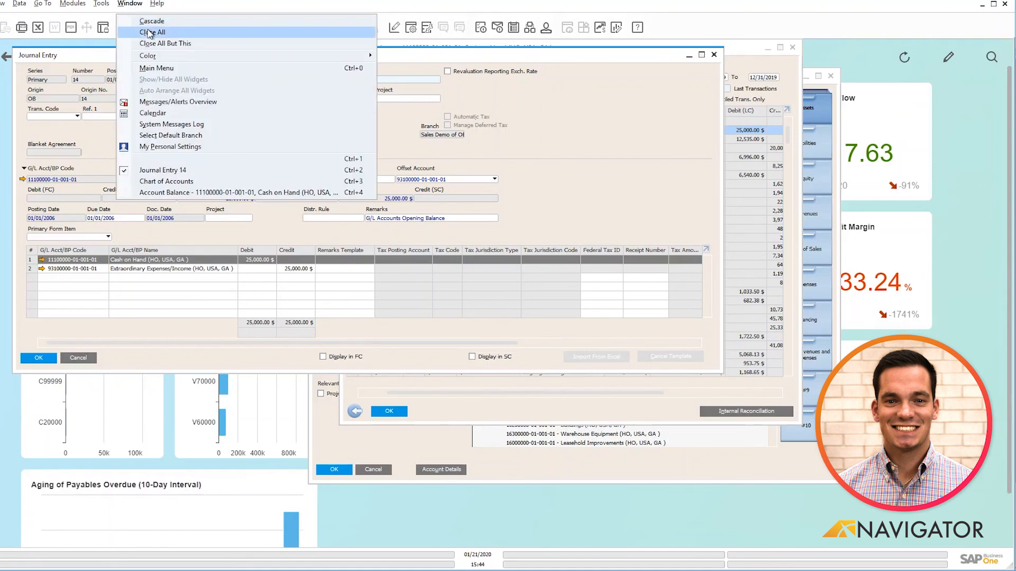
{"action": "left_click", "coordinate": [154, 31]}
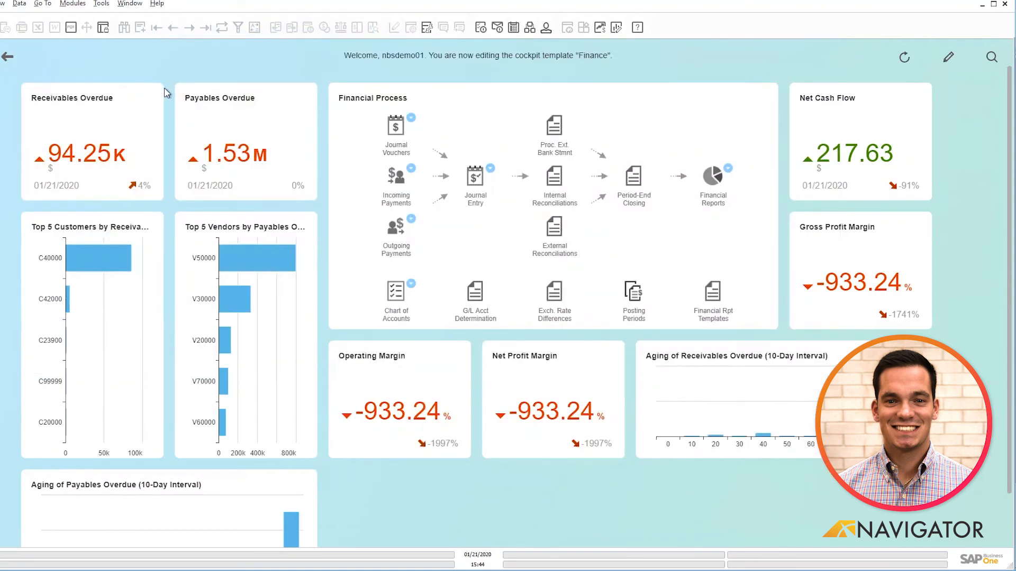